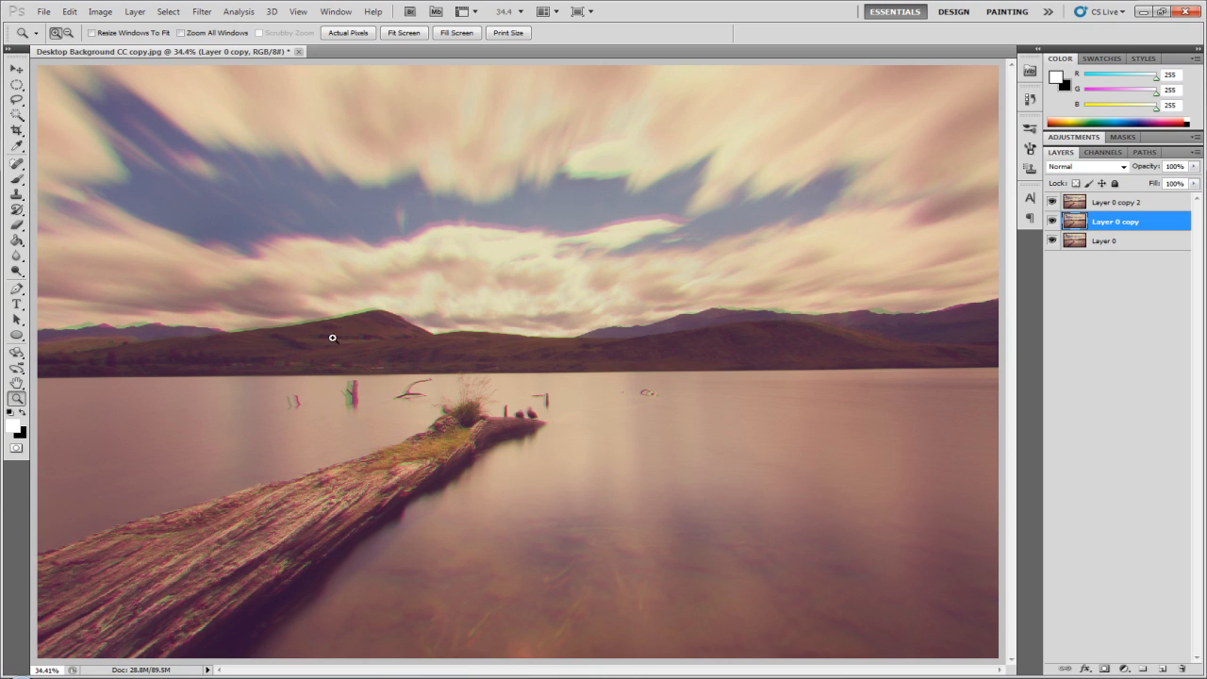
pyautogui.moveTo(280, 303)
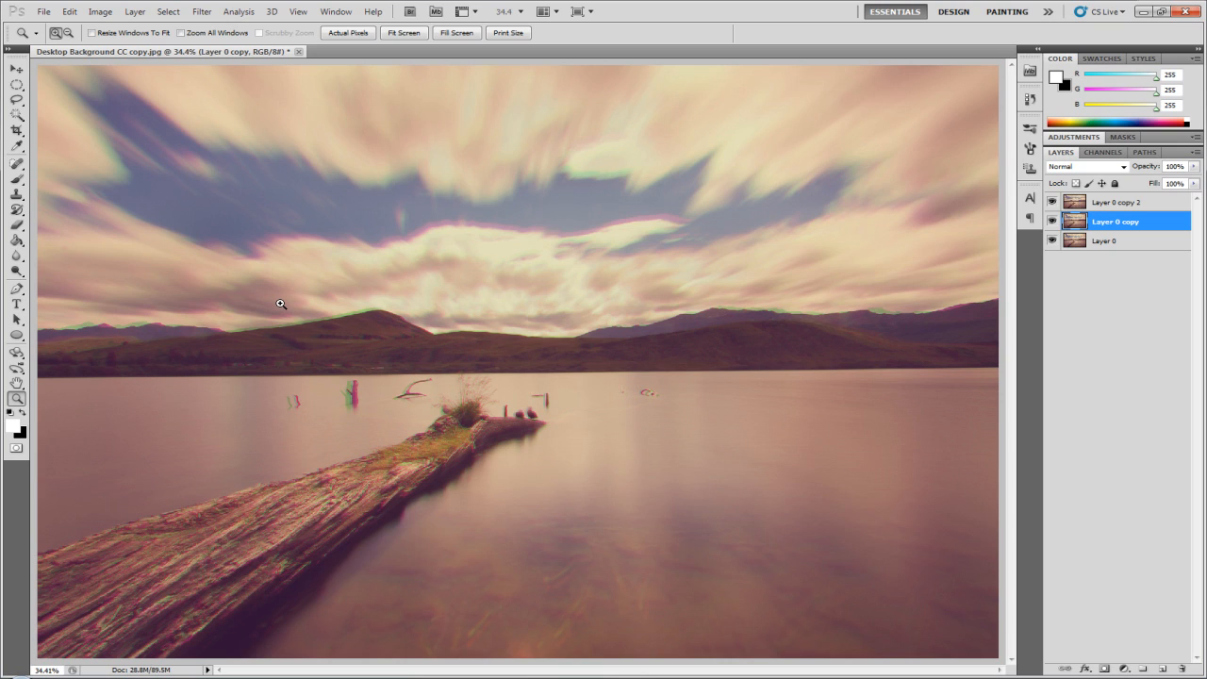
pyautogui.moveTo(403, 215)
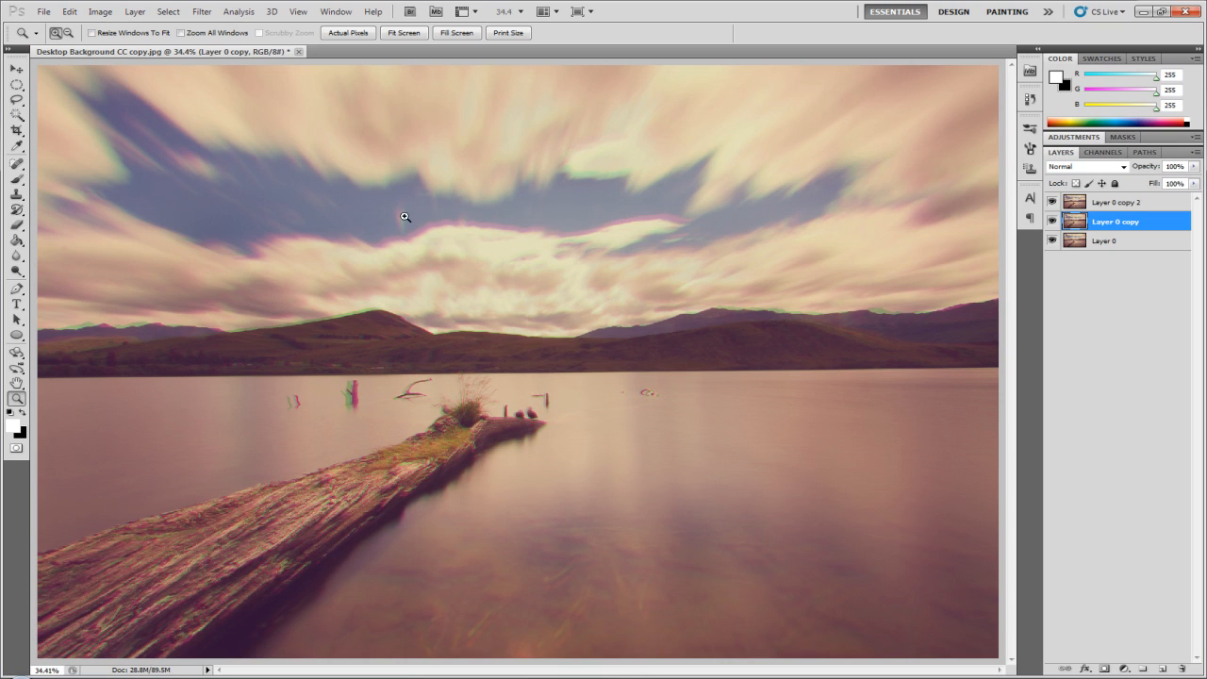
pyautogui.moveTo(560, 261)
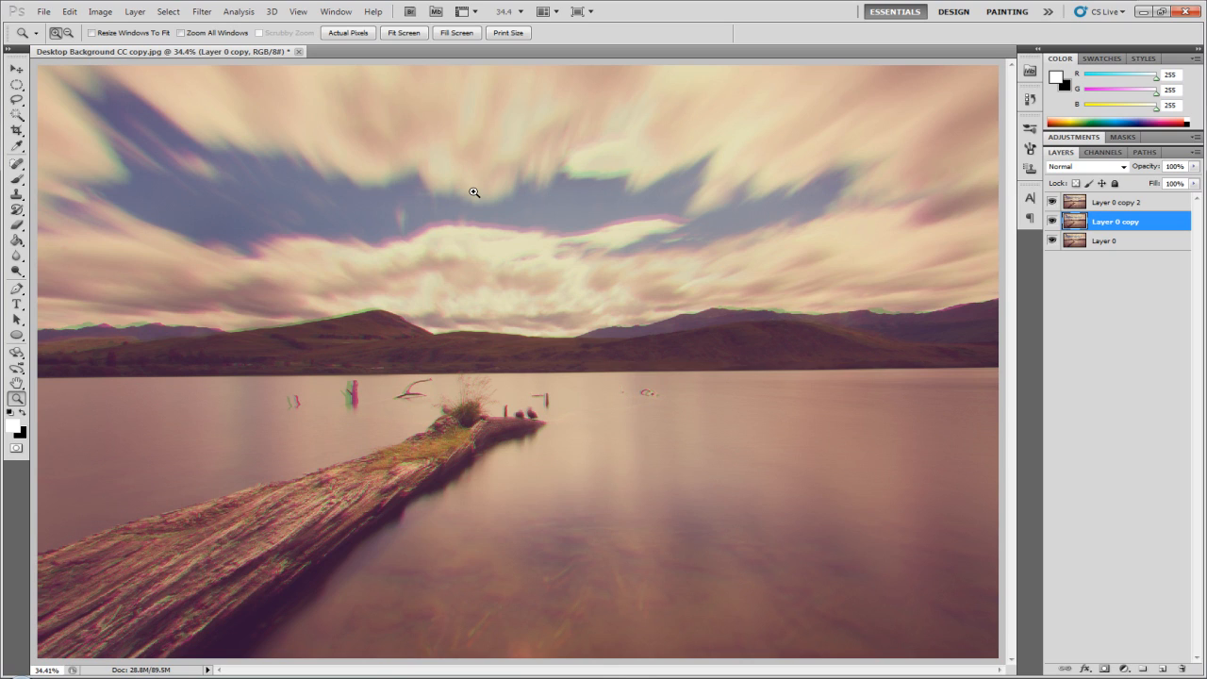
pyautogui.moveTo(361, 248)
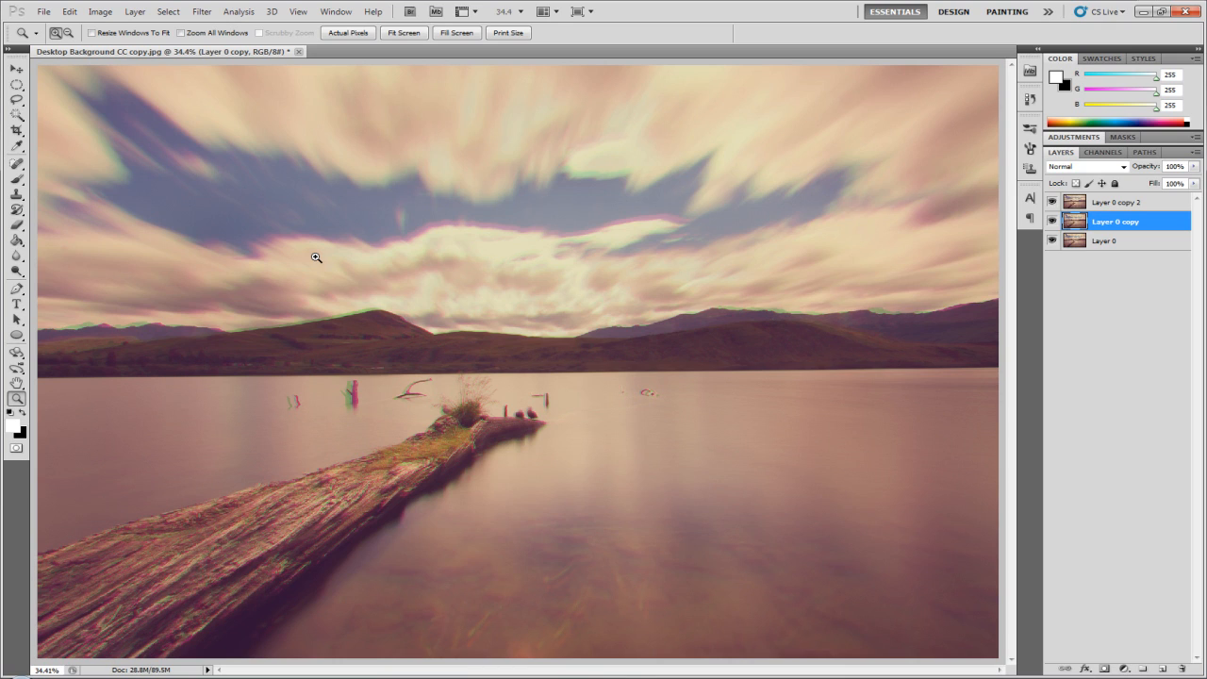
pyautogui.moveTo(47, 83)
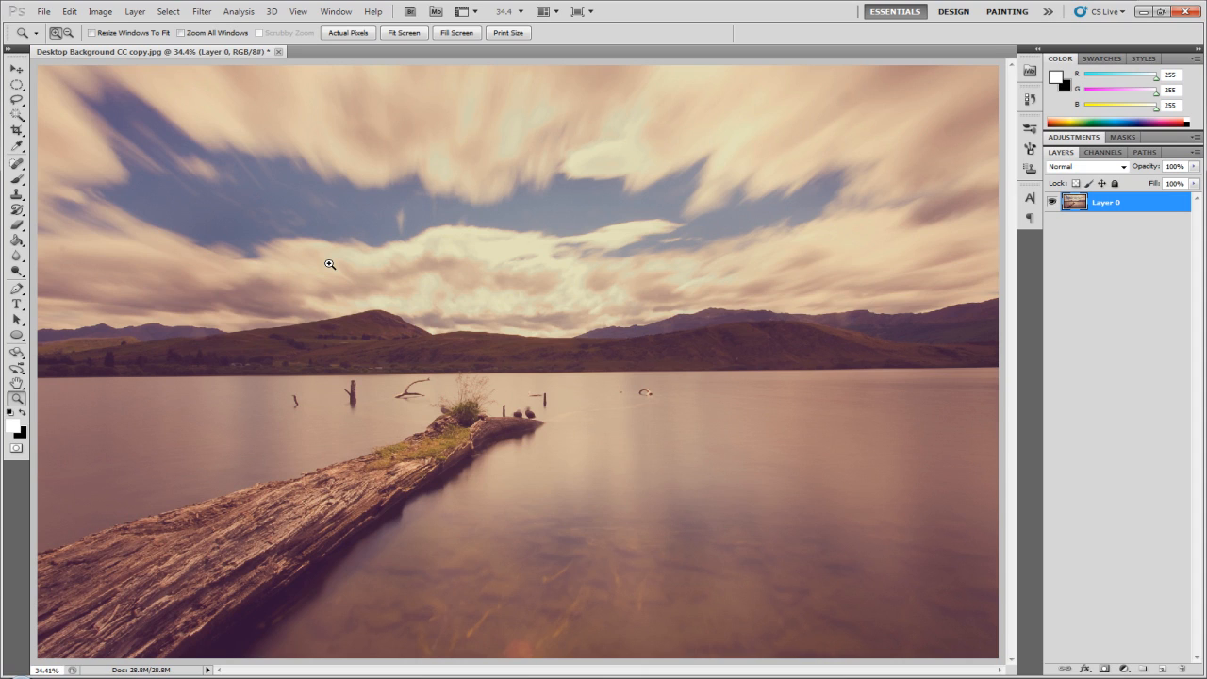
pyautogui.moveTo(475, 265)
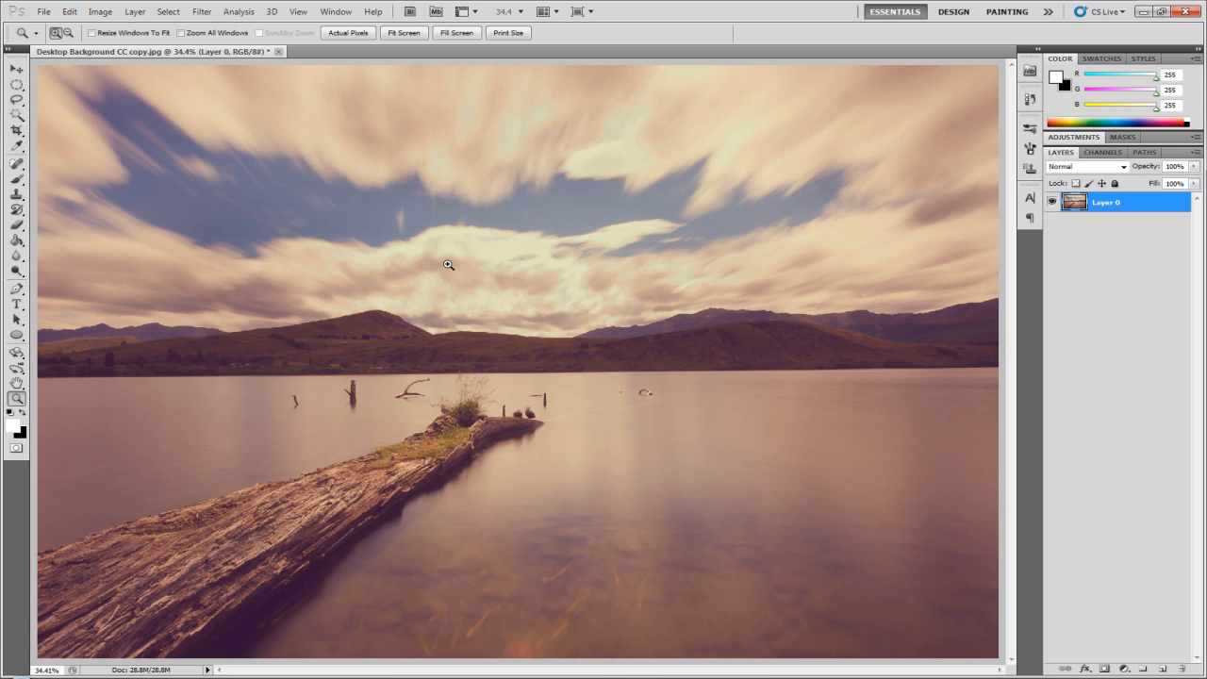
pyautogui.moveTo(52, 659)
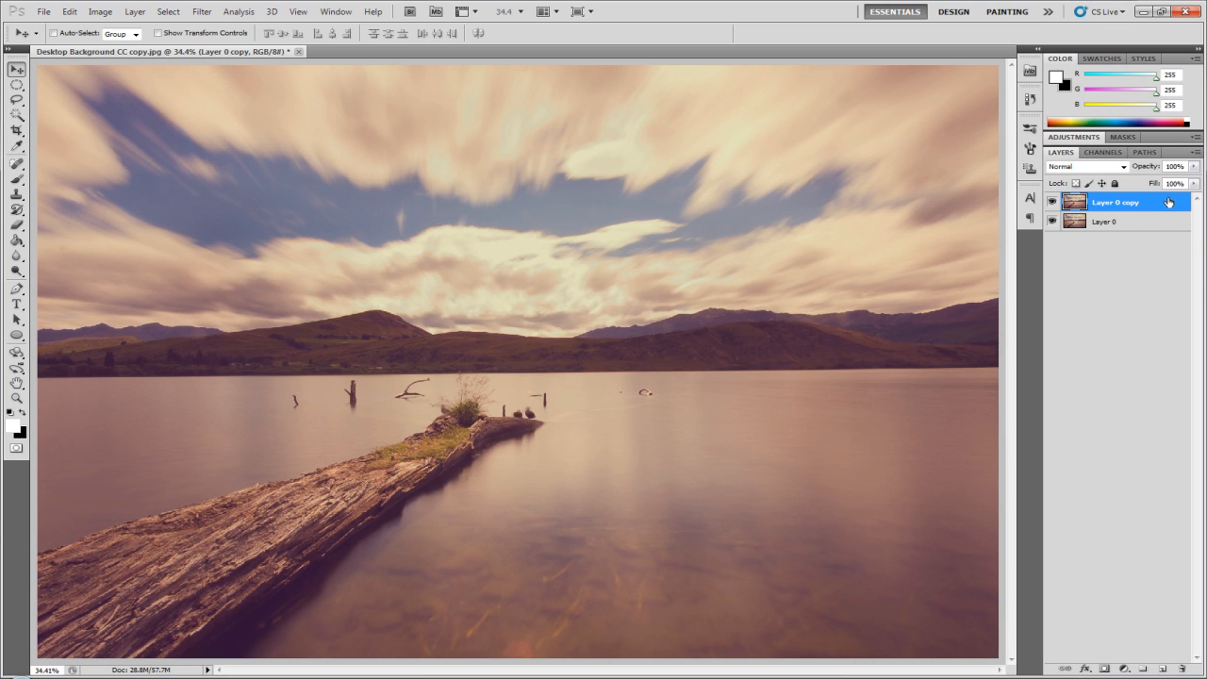
# Exclude the red (R) channel from Layer 0 copy's advanced blending options
pyautogui.doubleClick(1132, 203)
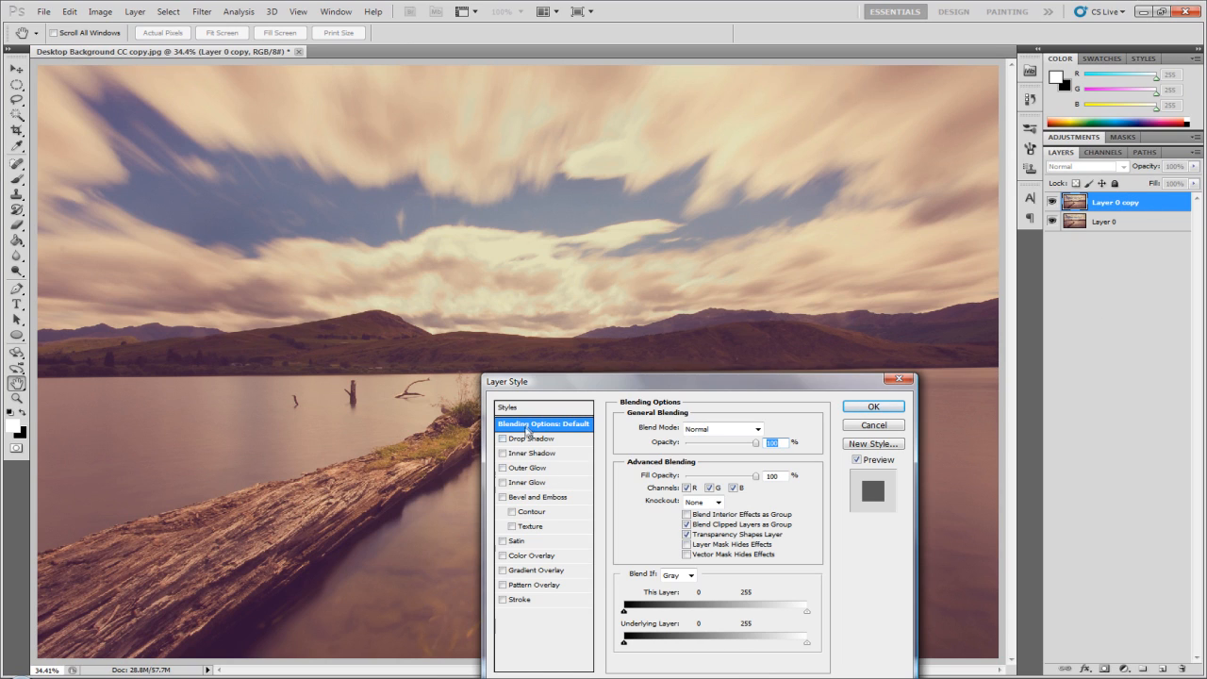
pyautogui.moveTo(632, 478)
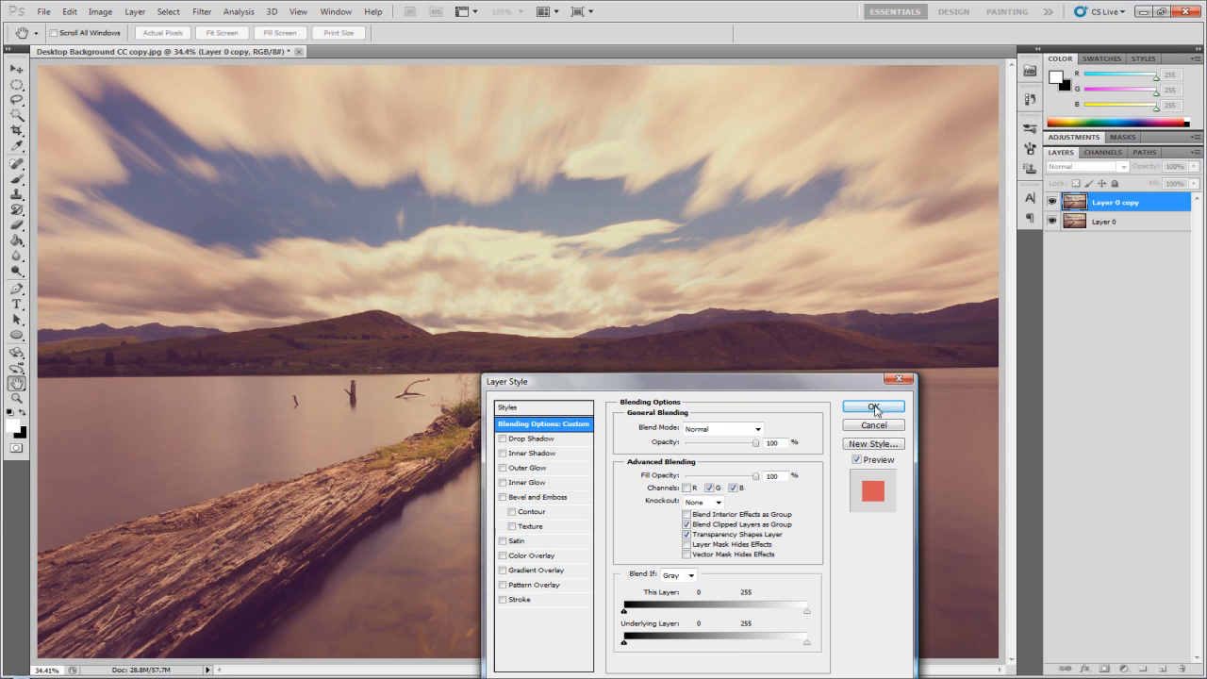
pyautogui.click(873, 406)
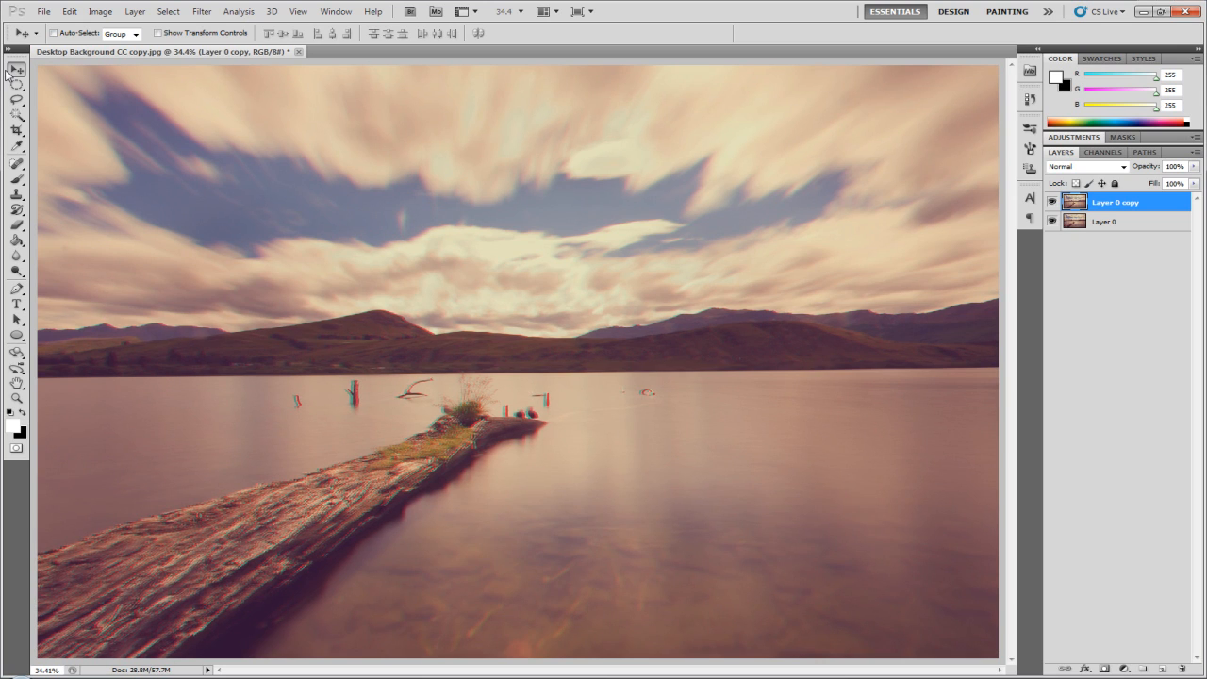
# Duplicate the offset layer into Layer 0 copy 2 with Ctrl+J
pyautogui.press('ctrl+j')
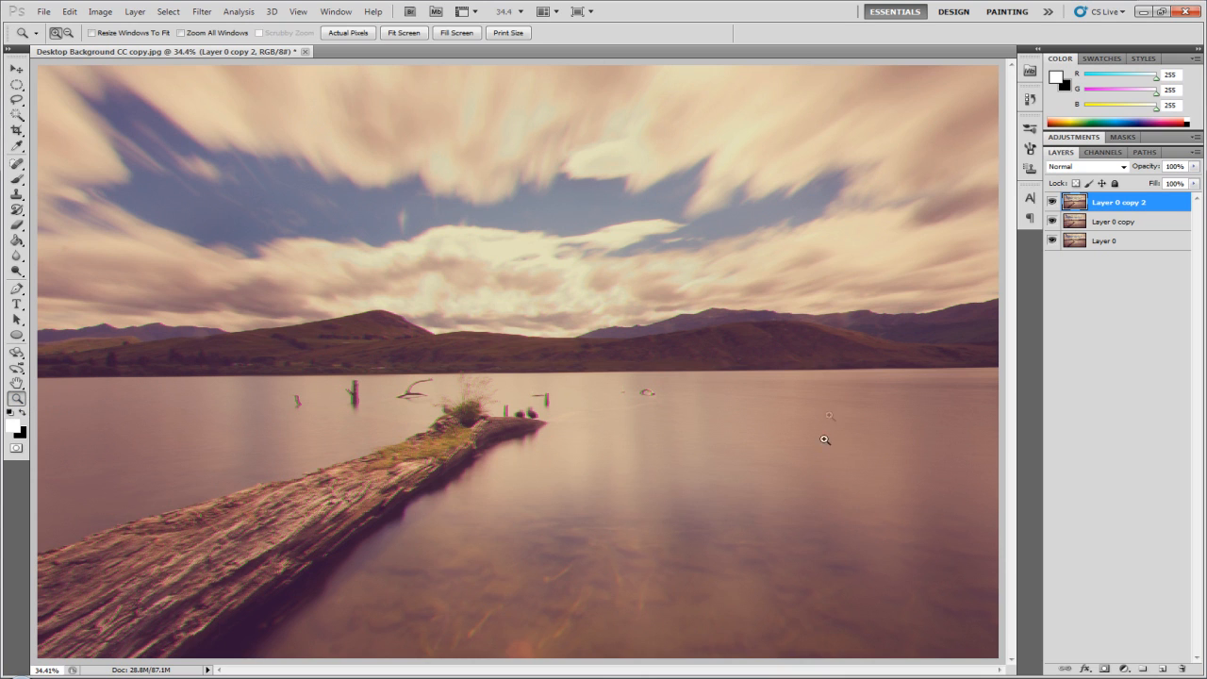
# View the stumps and log at Actual Pixels, then select Layer 0 copy
pyautogui.click(349, 33)
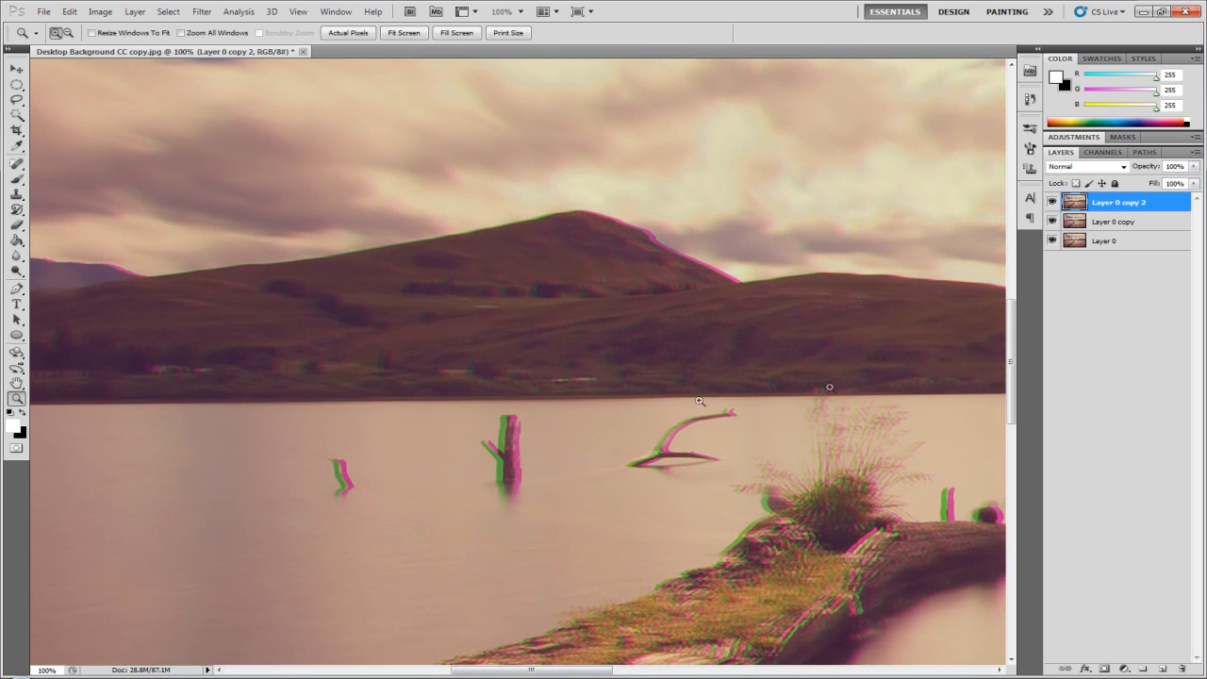
pyautogui.rightClick(830, 385)
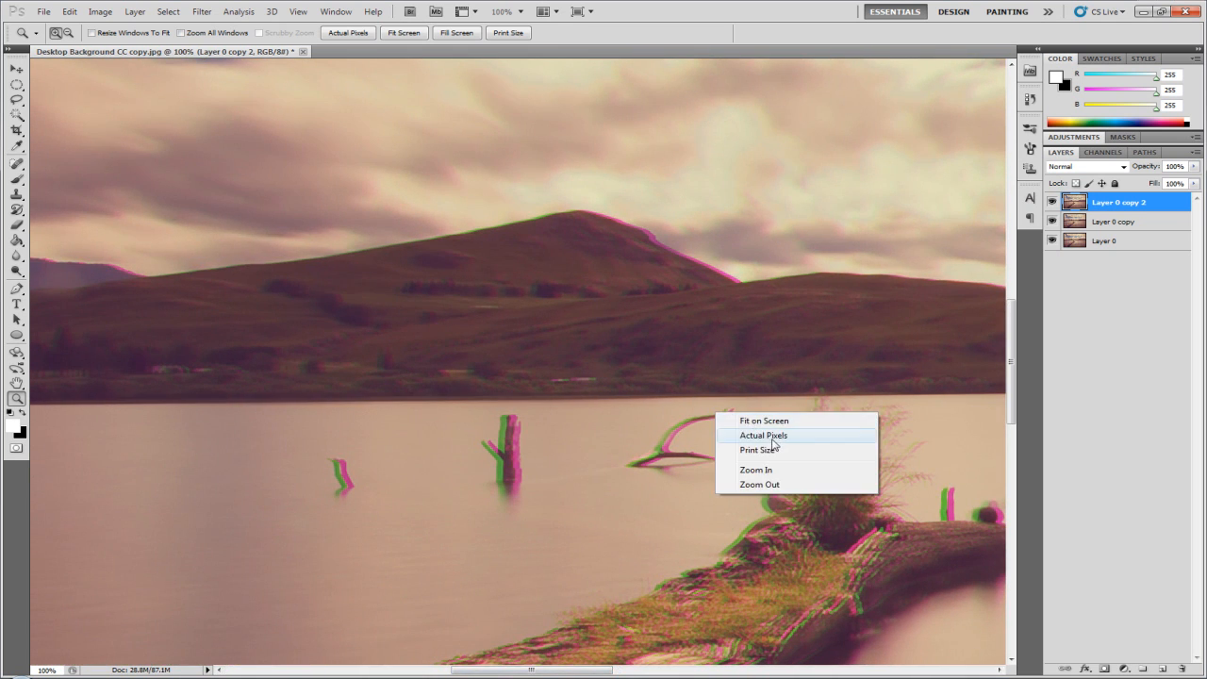
pyautogui.click(765, 421)
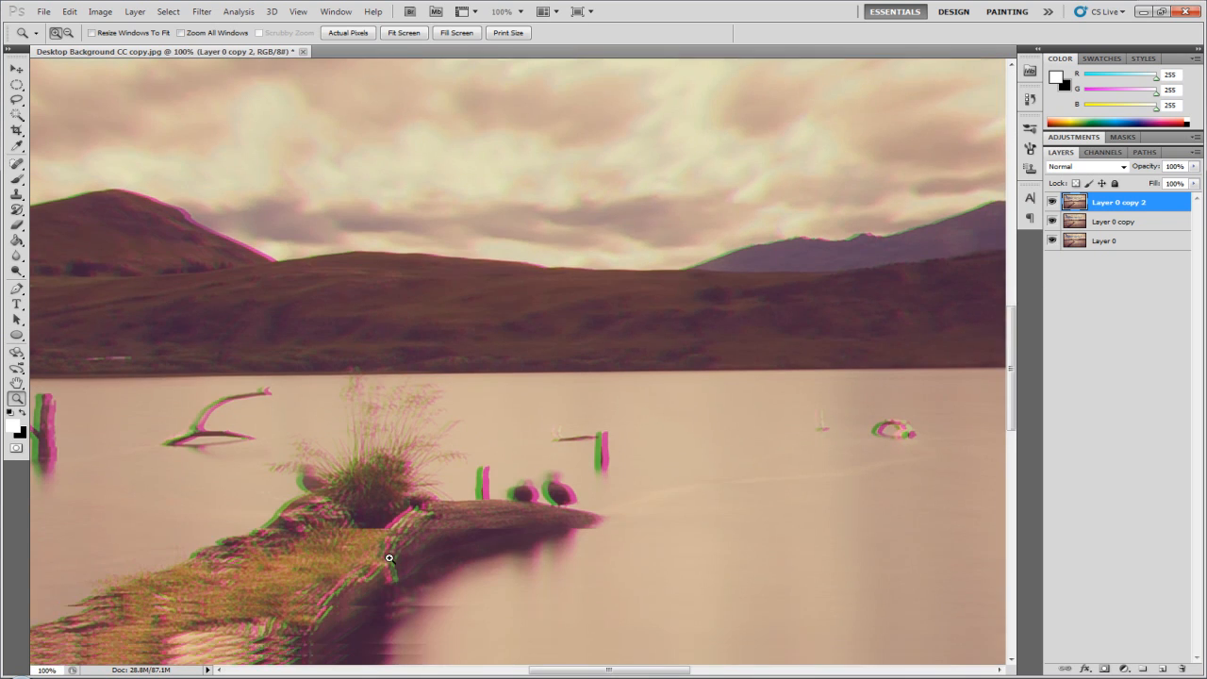
pyautogui.scroll(-3)
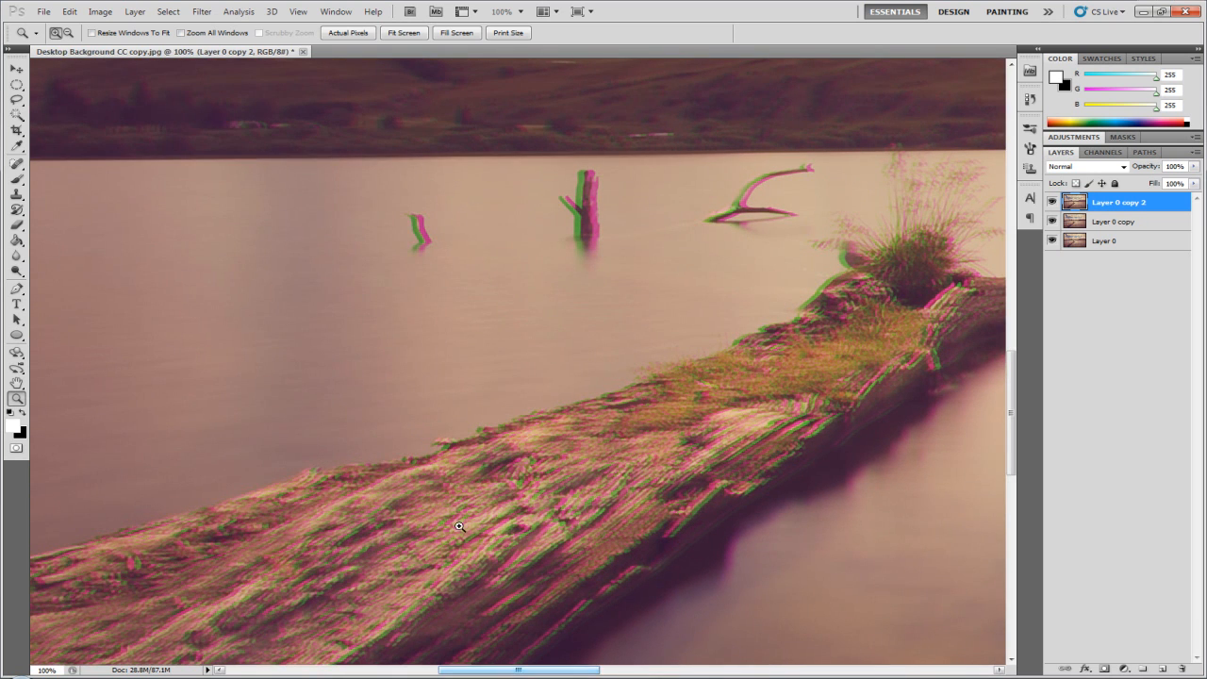
pyautogui.click(1123, 222)
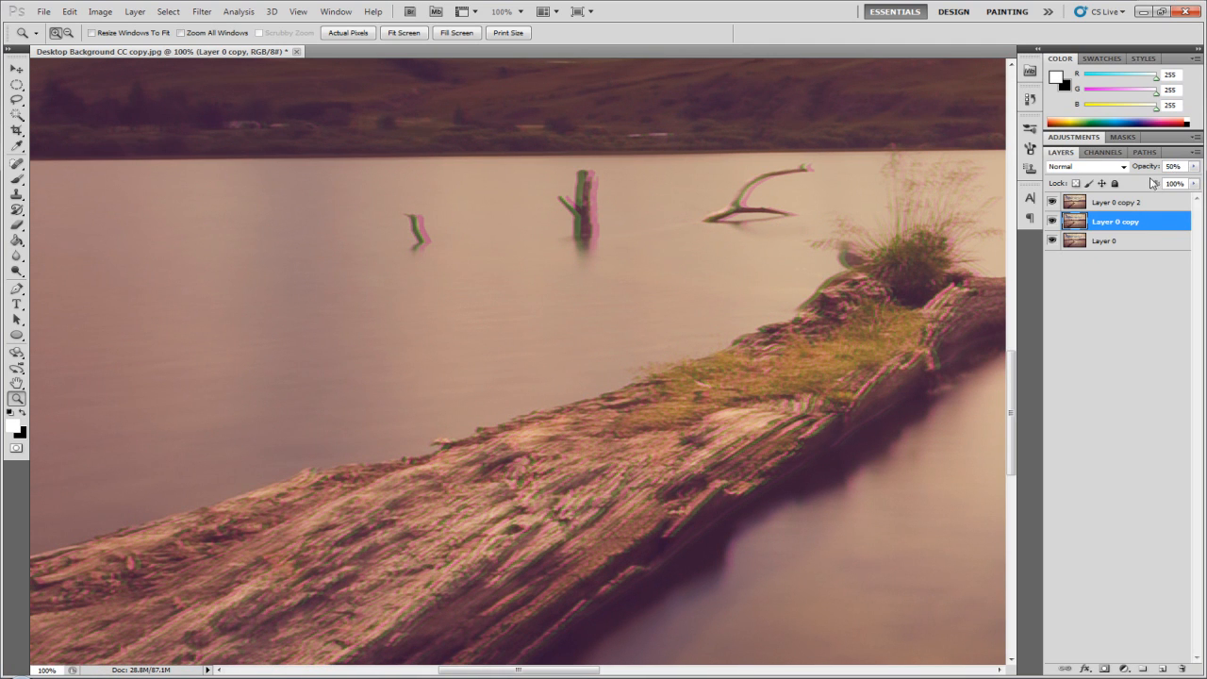
# Soften Layer 0 copy 2 to 50% opacity and fit the photo on screen
pyautogui.click(1126, 202)
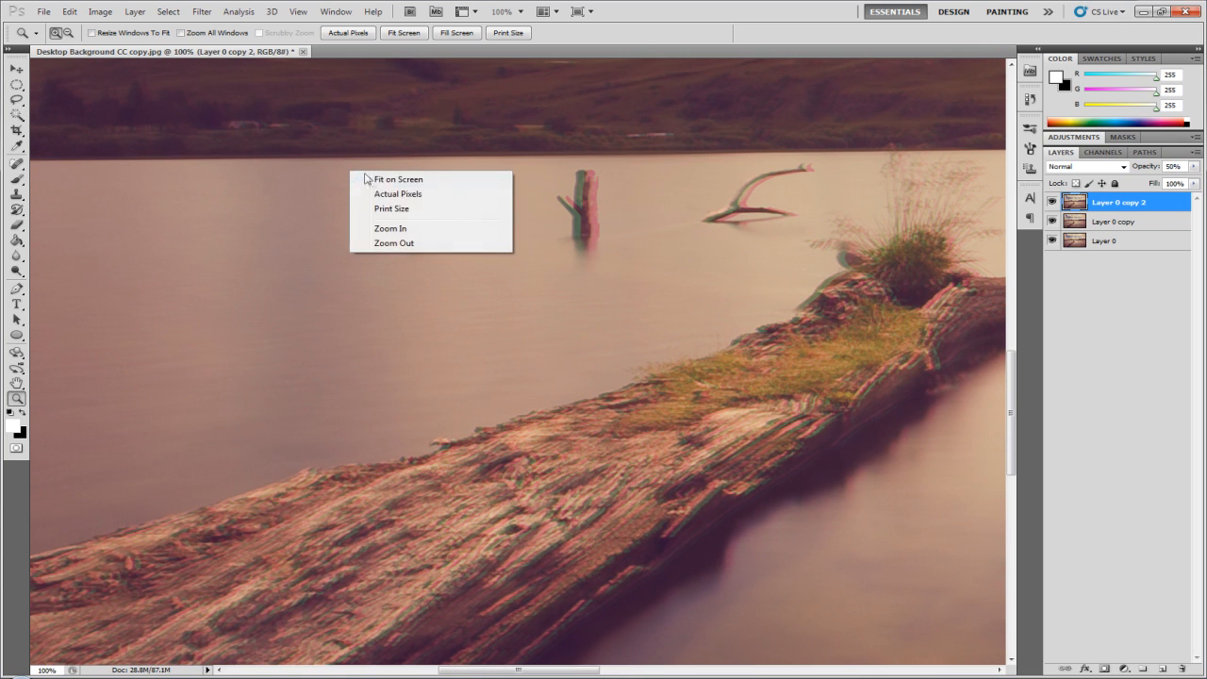
pyautogui.click(399, 179)
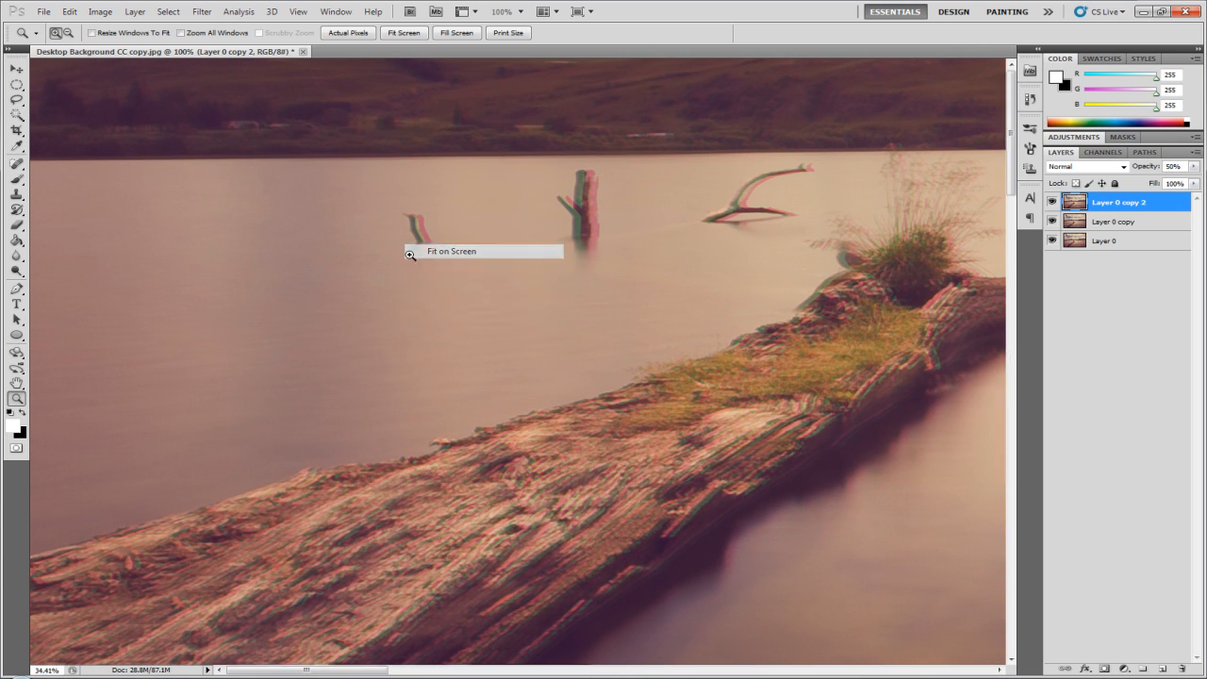